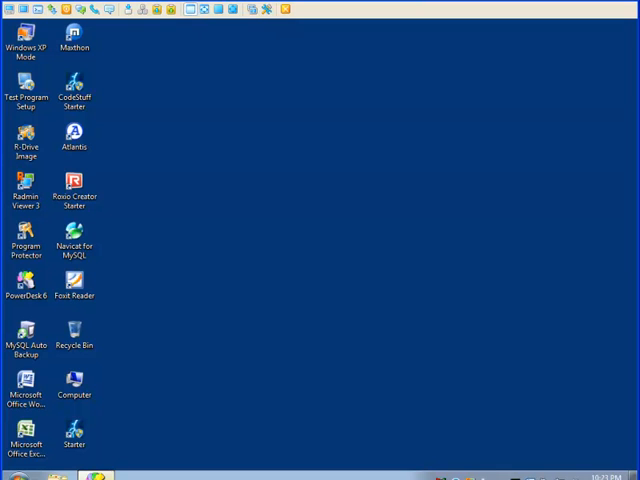
{"action": "mouse_move", "coordinate": [369, 168]}
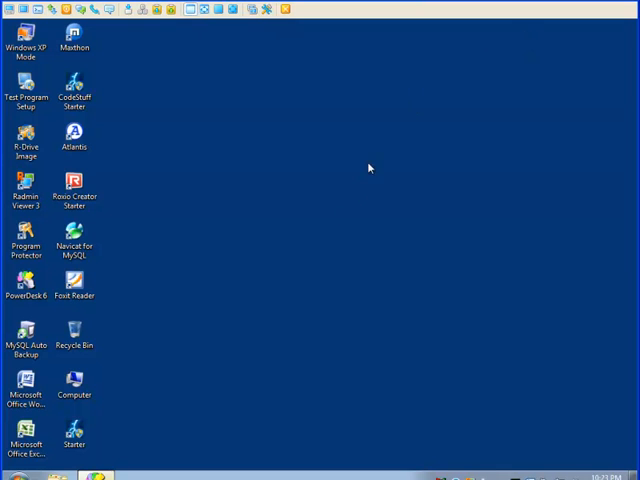
In Navicat, connect to This Computer, view mydatabase's tables, then close the connection
{"action": "left_click", "coordinate": [74, 238]}
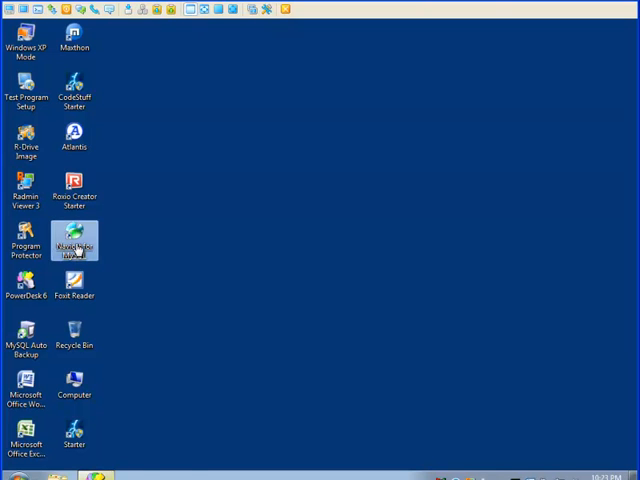
{"action": "double_click", "coordinate": [74, 240]}
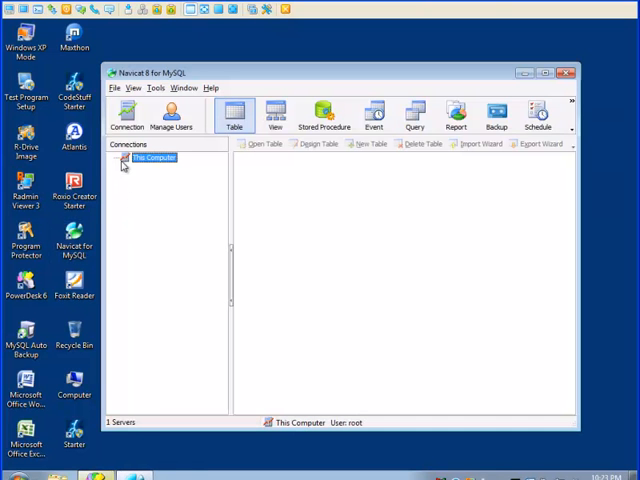
{"action": "double_click", "coordinate": [155, 158]}
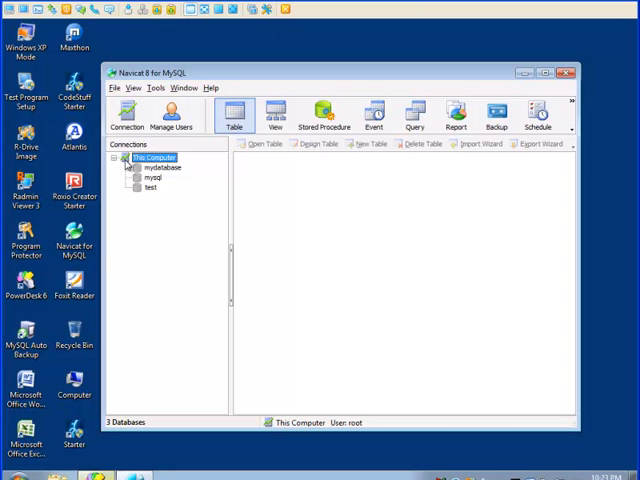
{"action": "double_click", "coordinate": [162, 167]}
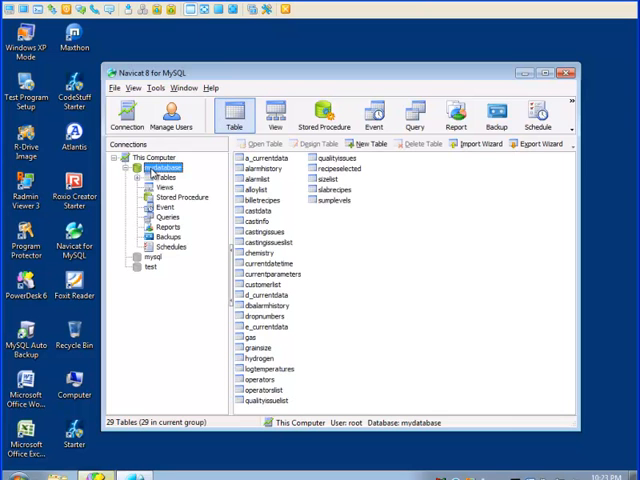
{"action": "left_click", "coordinate": [138, 168]}
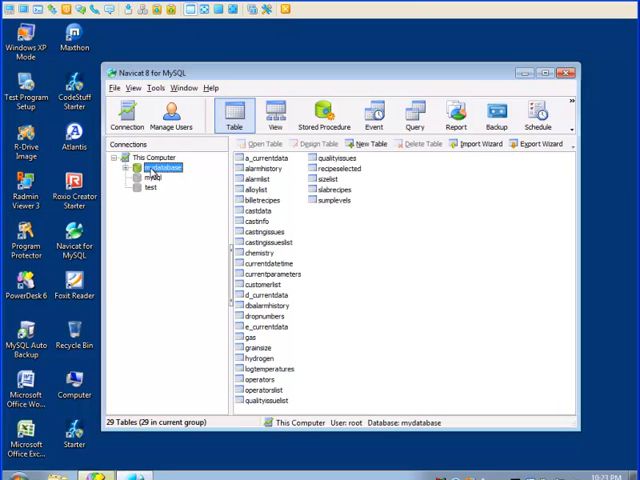
{"action": "right_click", "coordinate": [147, 157]}
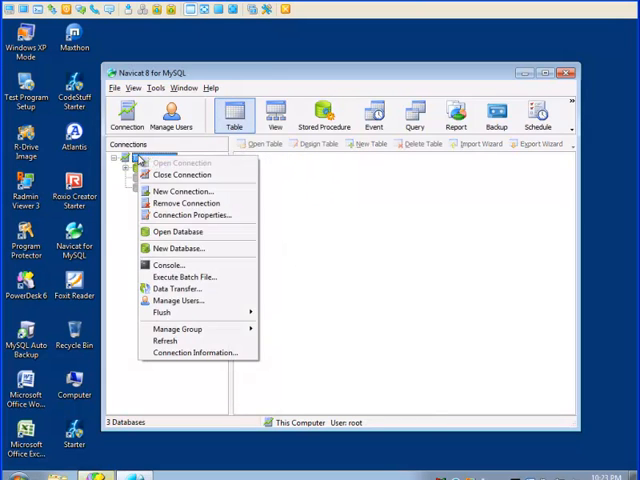
{"action": "left_click", "coordinate": [182, 174]}
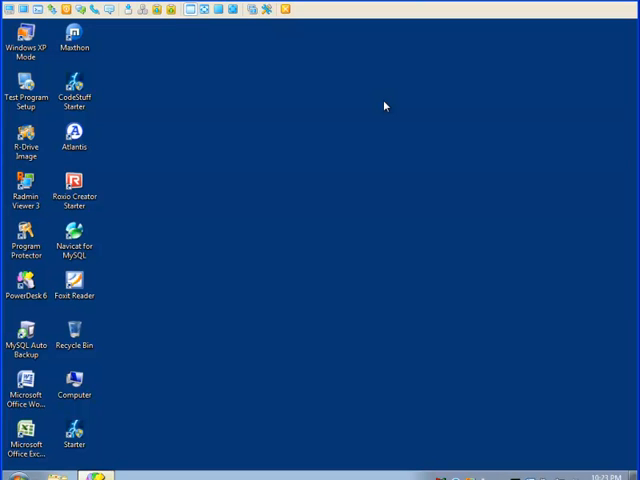
From PowerDesk, open a command prompt and run net stop mysql
{"action": "left_click", "coordinate": [26, 285]}
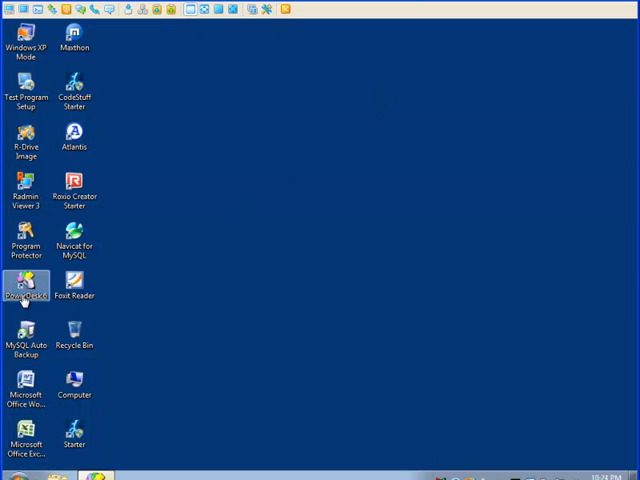
{"action": "mouse_move", "coordinate": [190, 197]}
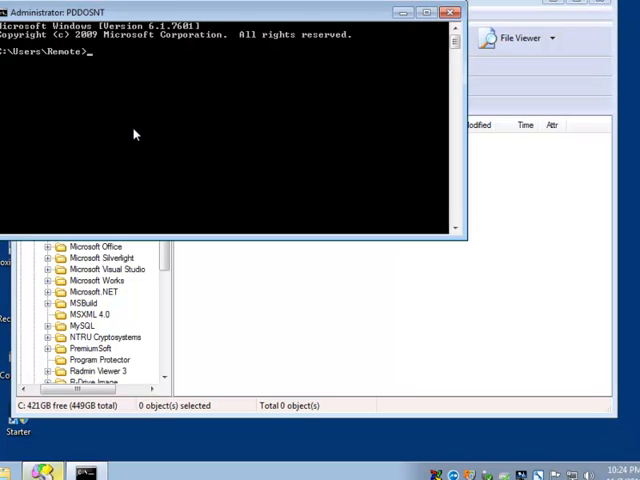
{"action": "type", "text": "net stop"}
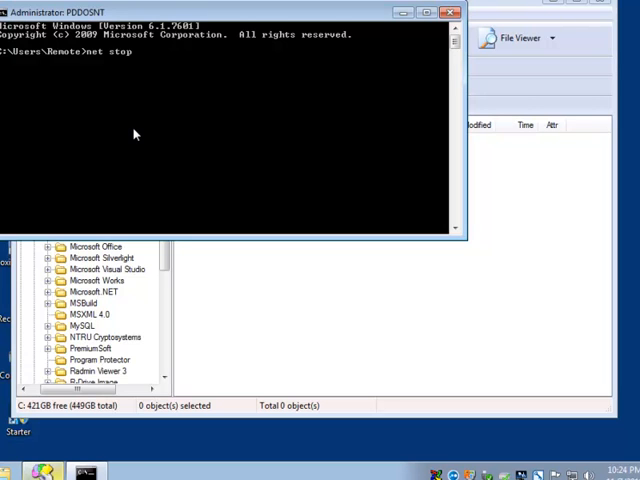
{"action": "type", "text": "mysq"}
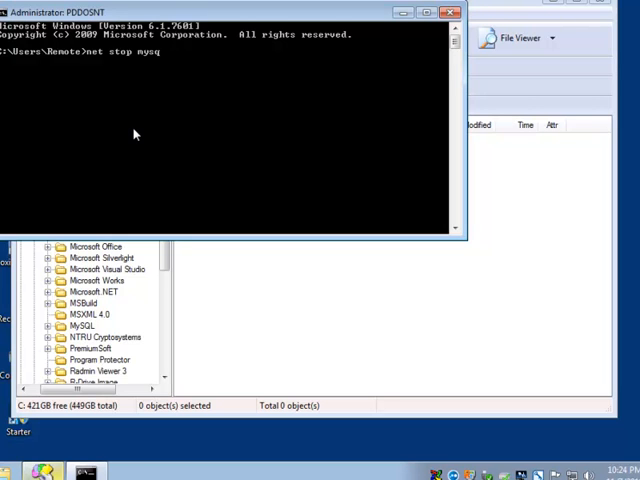
{"action": "key", "text": "Return"}
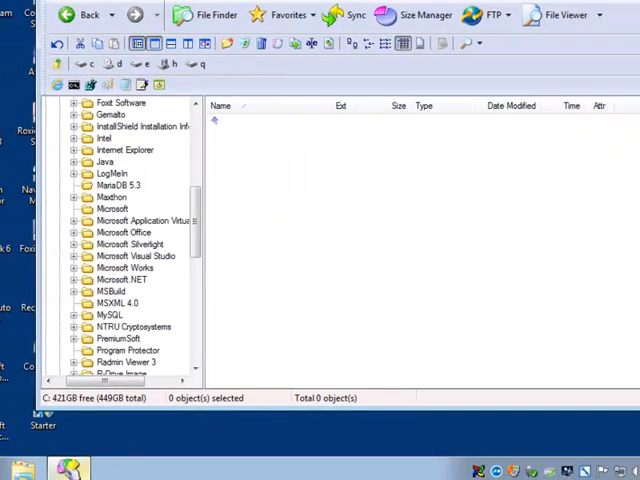
Open Control Panel from the Start menu and go to Uninstall a program
{"action": "left_click", "coordinate": [25, 461]}
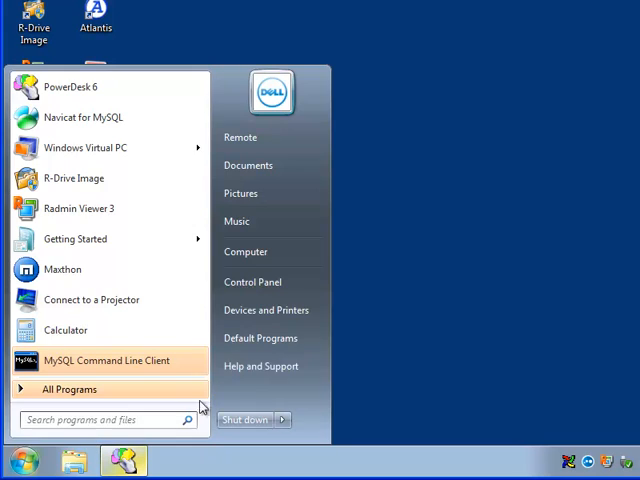
{"action": "left_click", "coordinate": [252, 281]}
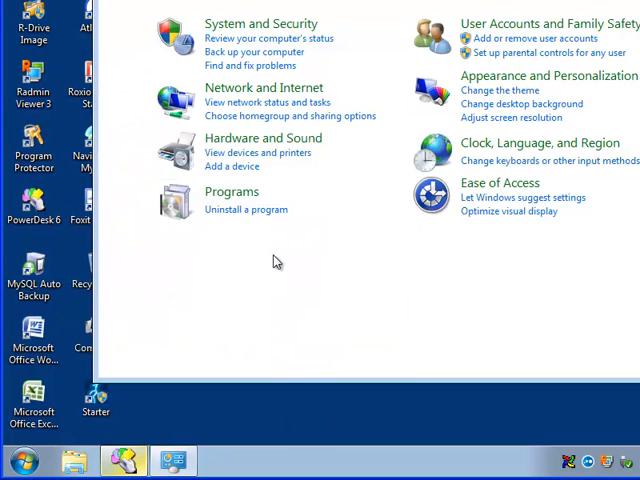
{"action": "left_click", "coordinate": [245, 209]}
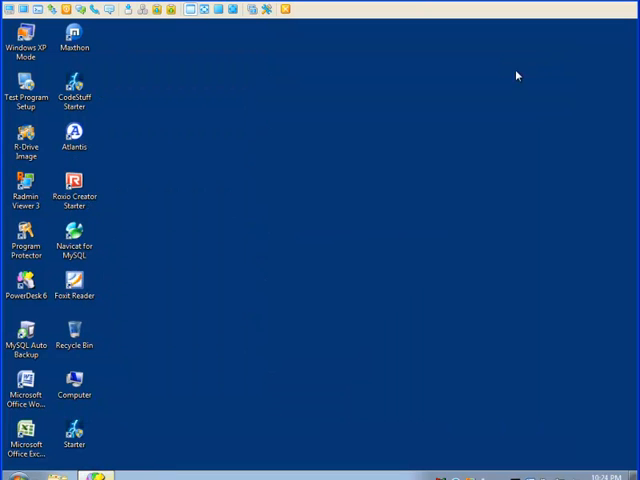
Launch Navicat, try connecting to This Computer, and dismiss the 2003 can't-connect error
{"action": "left_click", "coordinate": [74, 240]}
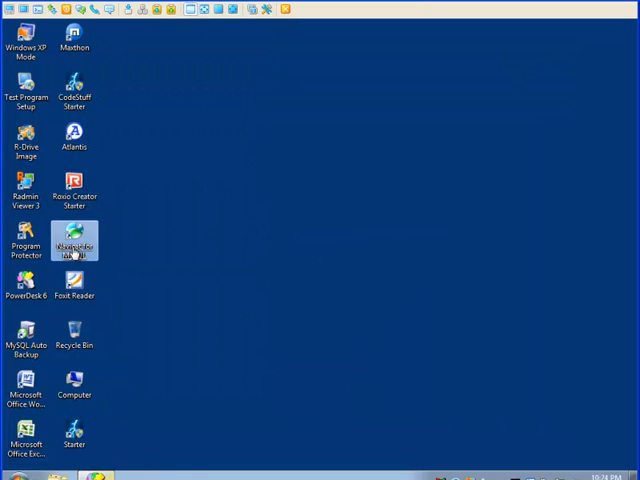
{"action": "double_click", "coordinate": [74, 241]}
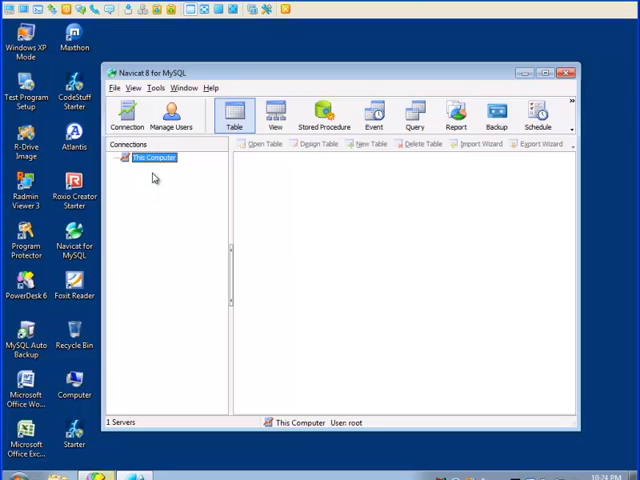
{"action": "mouse_move", "coordinate": [152, 167]}
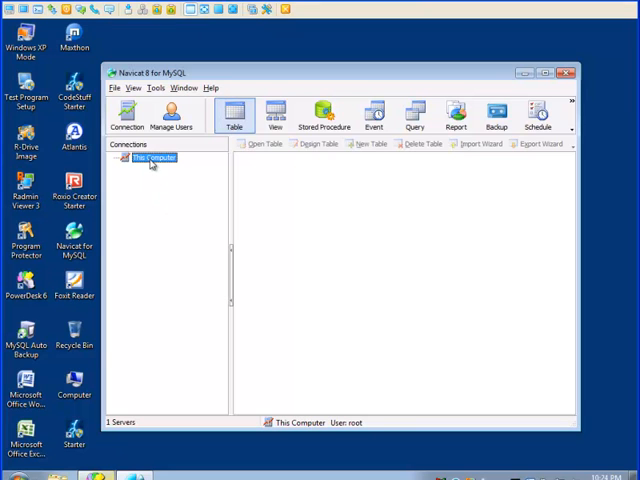
{"action": "double_click", "coordinate": [153, 157]}
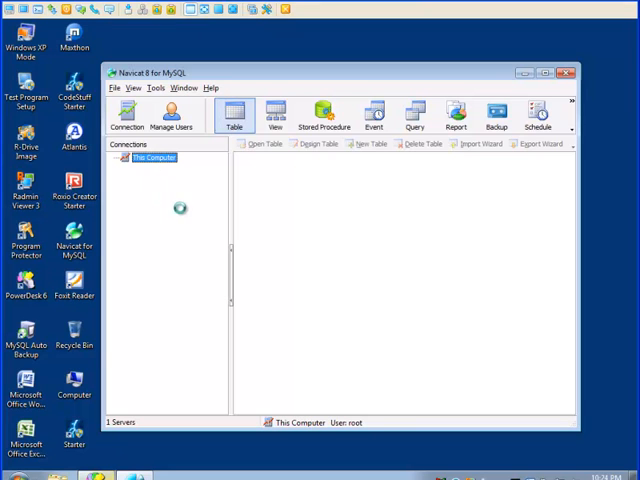
{"action": "double_click", "coordinate": [153, 158]}
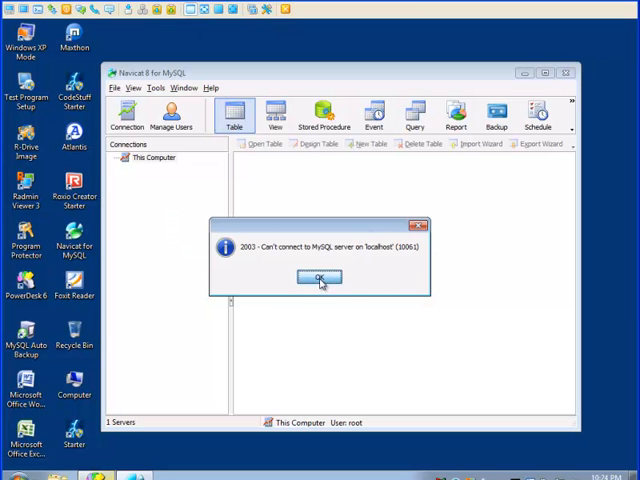
{"action": "left_click", "coordinate": [319, 277]}
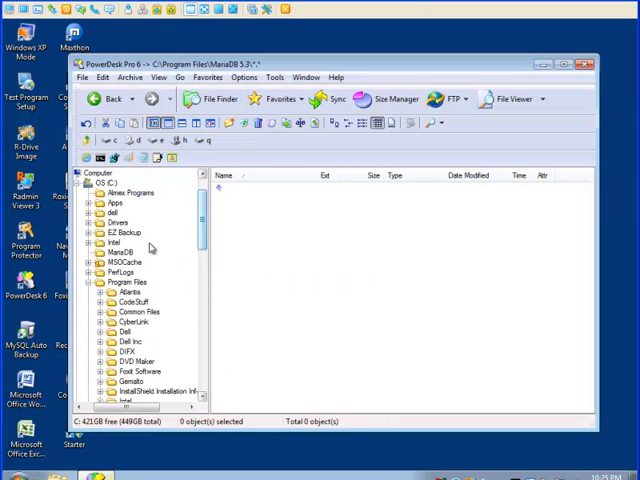
Select the MariaDB folder on drive C in PowerDesk's folder tree
{"action": "left_click", "coordinate": [121, 252]}
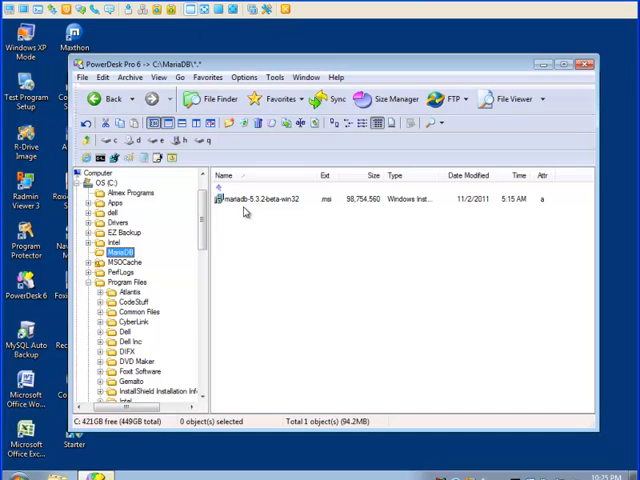
{"action": "mouse_move", "coordinate": [245, 205]}
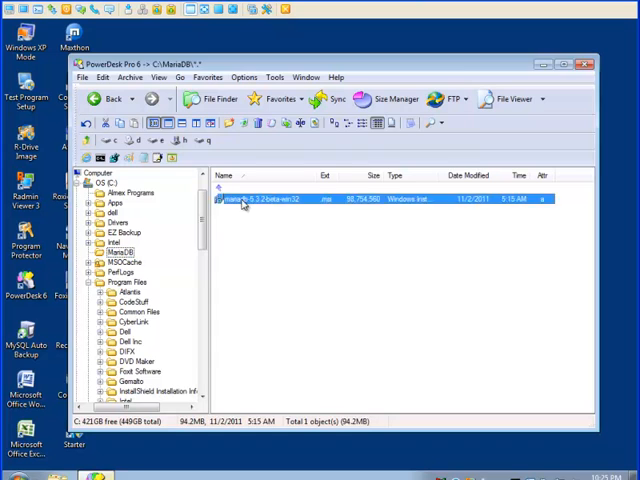
Run the MariaDB 5.3 installer, accept the license, and keep Development Components and Debug Symbols excluded
{"action": "double_click", "coordinate": [280, 199]}
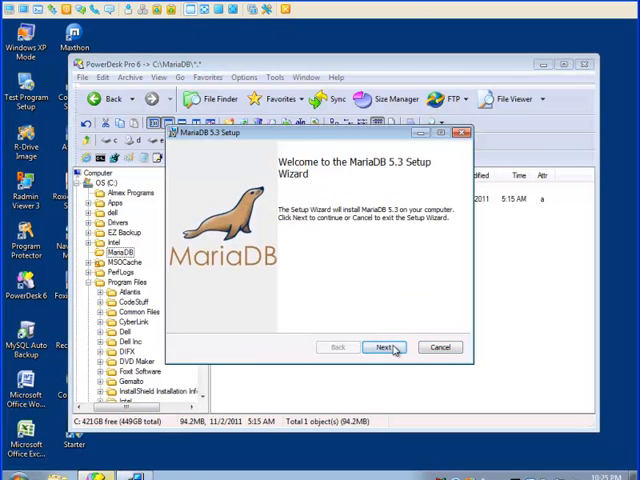
{"action": "left_click", "coordinate": [384, 347]}
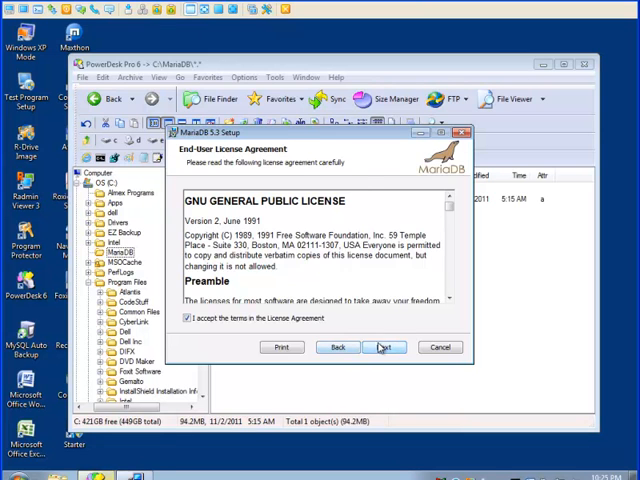
{"action": "left_click", "coordinate": [384, 347]}
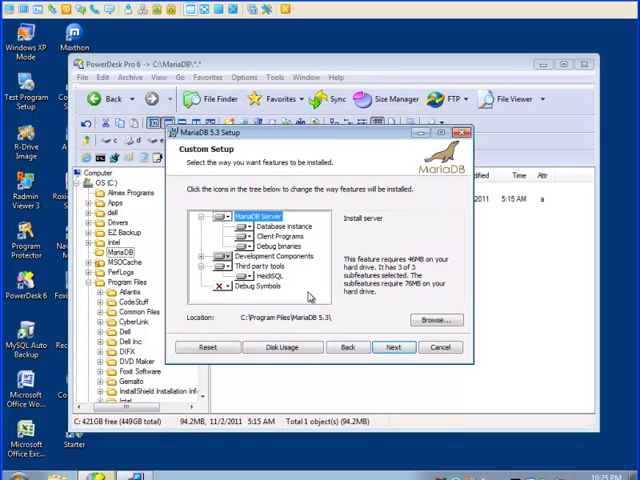
{"action": "mouse_move", "coordinate": [335, 328]}
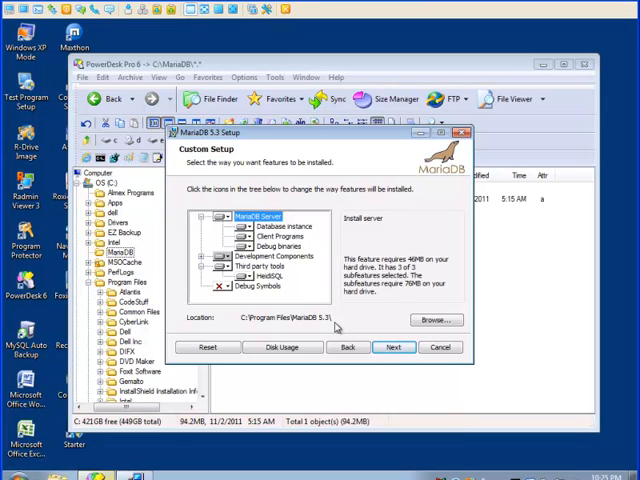
{"action": "mouse_move", "coordinate": [310, 306]}
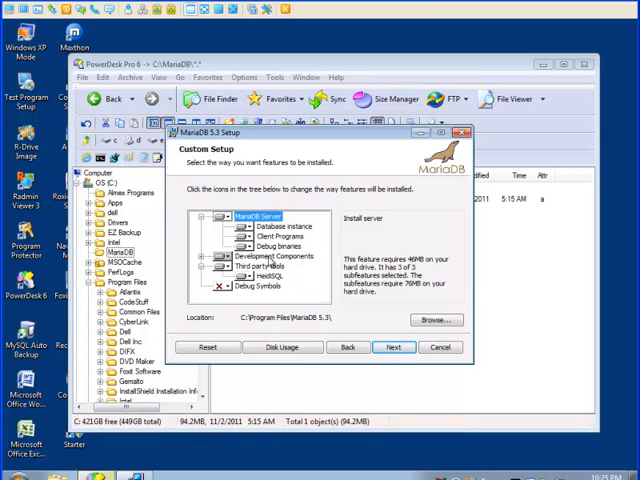
{"action": "left_click", "coordinate": [205, 256]}
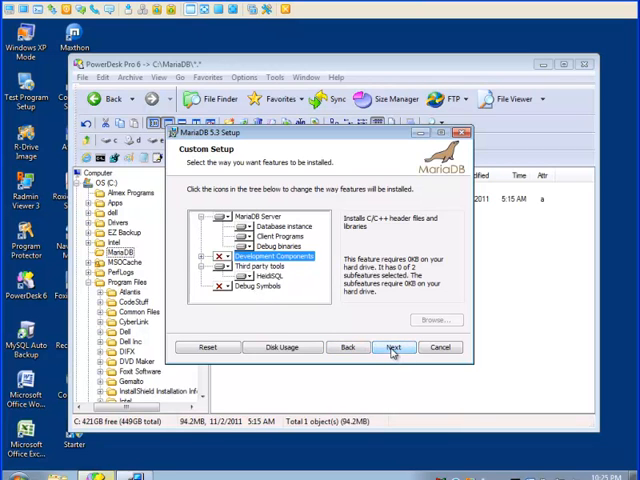
{"action": "left_click", "coordinate": [391, 347]}
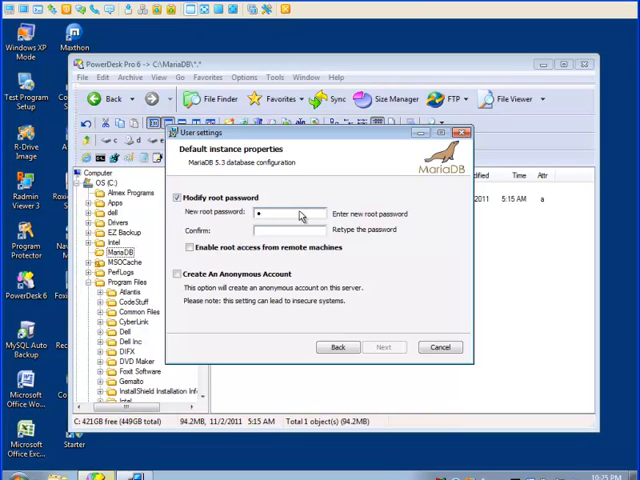
Enter and confirm the new root password, then advance to database settings
{"action": "type", "text": "••••"}
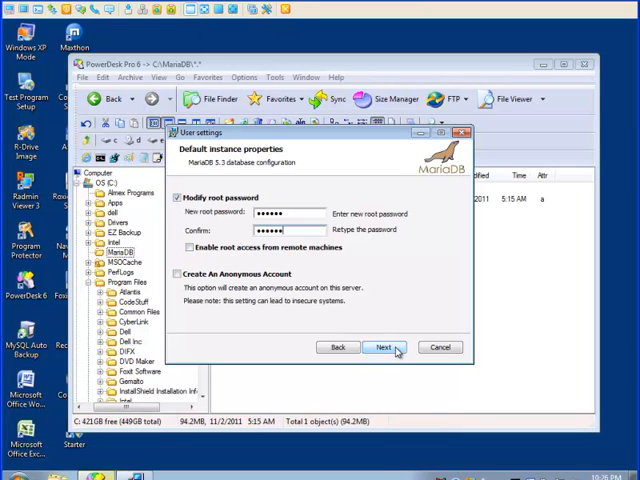
{"action": "left_click", "coordinate": [380, 347]}
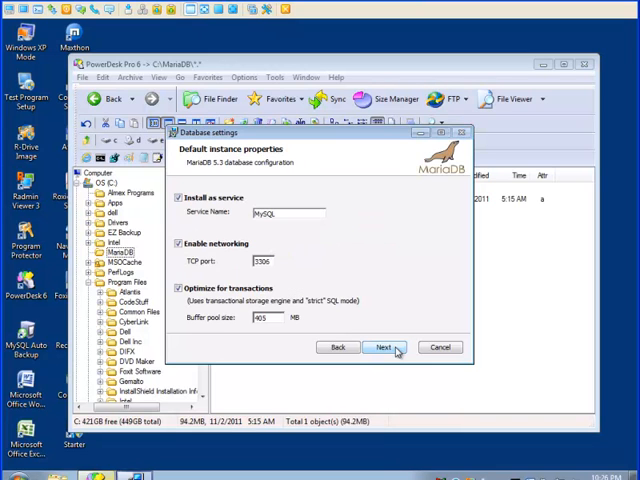
{"action": "mouse_move", "coordinate": [217, 216]}
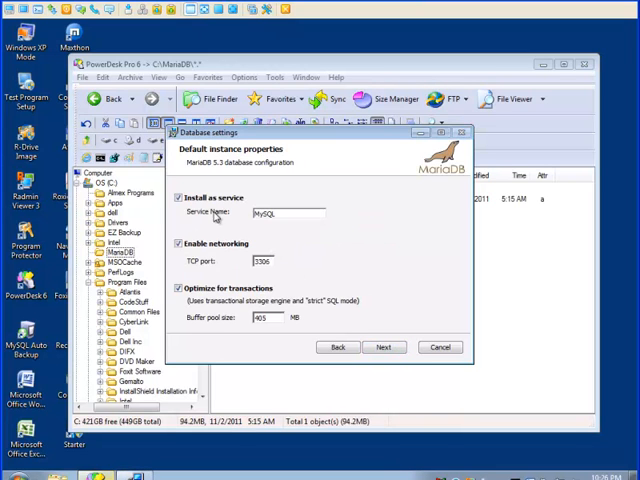
{"action": "mouse_move", "coordinate": [218, 222]}
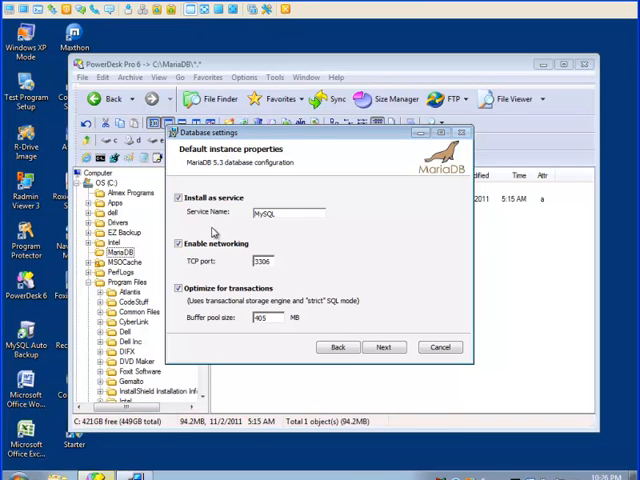
{"action": "mouse_move", "coordinate": [205, 273]}
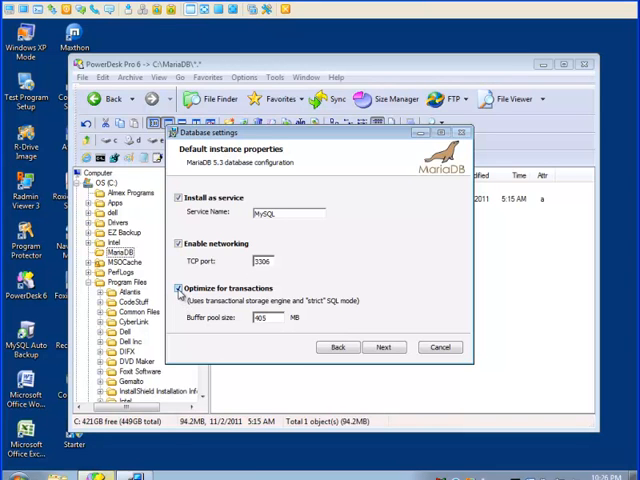
Uncheck Optimize for transactions, keeping the MySQL service on port 3306
{"action": "left_click", "coordinate": [179, 288]}
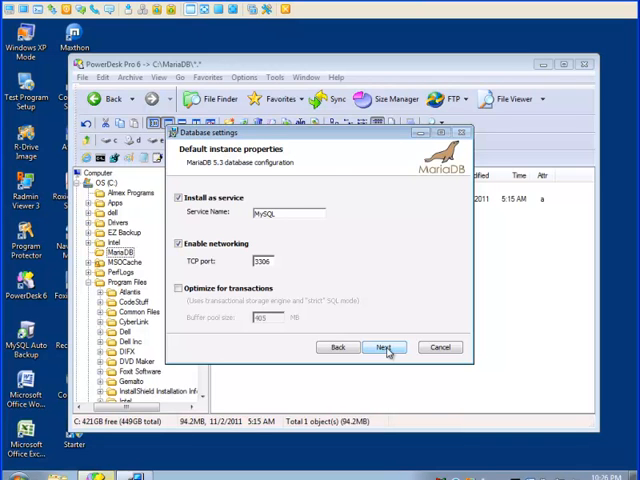
{"action": "left_click", "coordinate": [385, 347]}
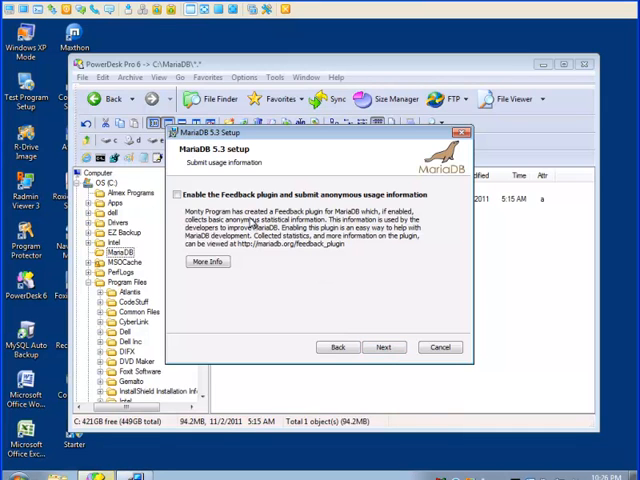
{"action": "mouse_move", "coordinate": [360, 267]}
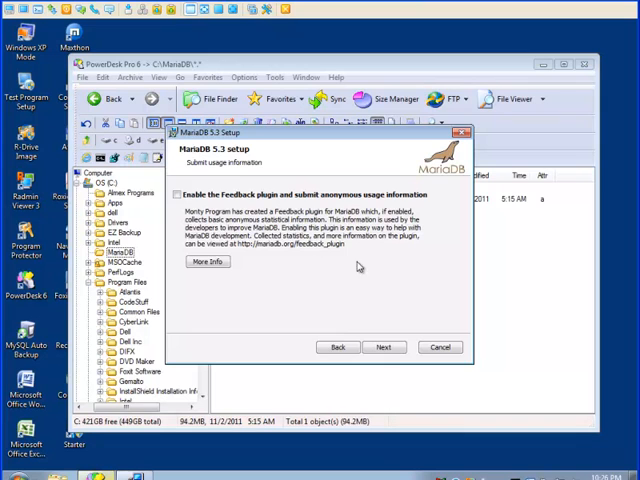
Skip the Feedback plugin, install MariaDB, finish the wizard, and minimize PowerDesk
{"action": "left_click", "coordinate": [384, 347]}
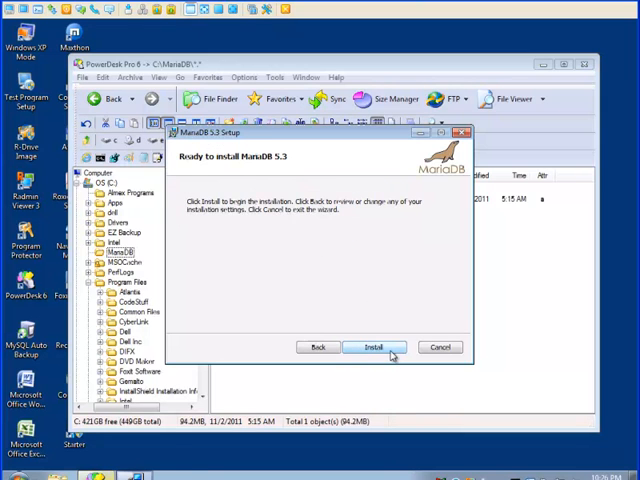
{"action": "left_click", "coordinate": [375, 347]}
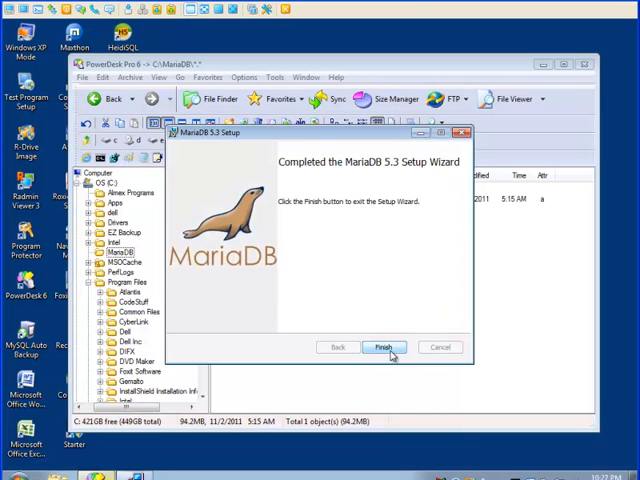
{"action": "left_click", "coordinate": [384, 347]}
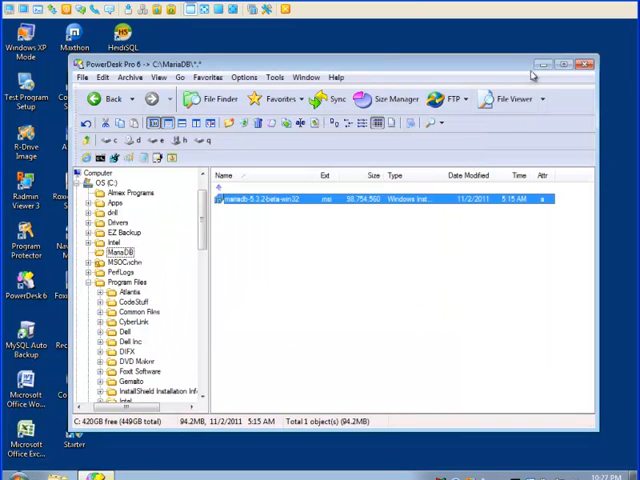
{"action": "left_click", "coordinate": [597, 64]}
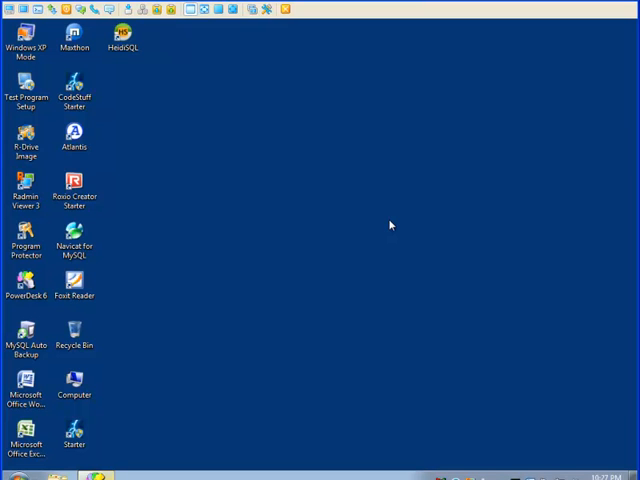
{"action": "mouse_move", "coordinate": [381, 218]}
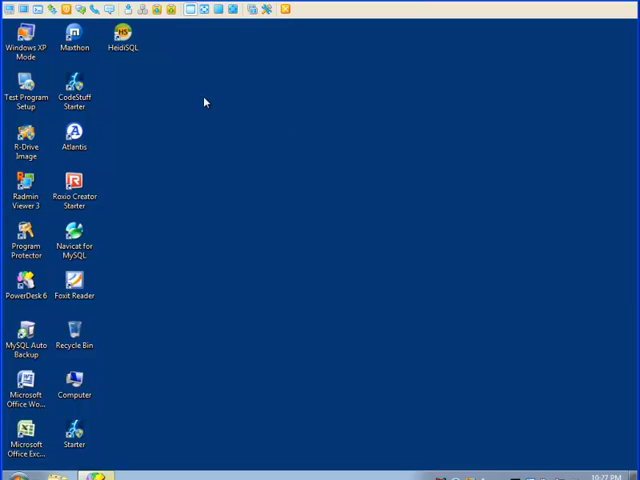
{"action": "mouse_move", "coordinate": [140, 45]}
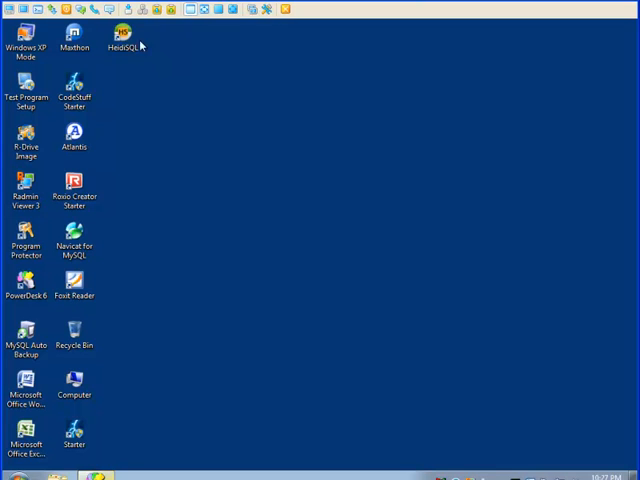
{"action": "mouse_move", "coordinate": [122, 42]}
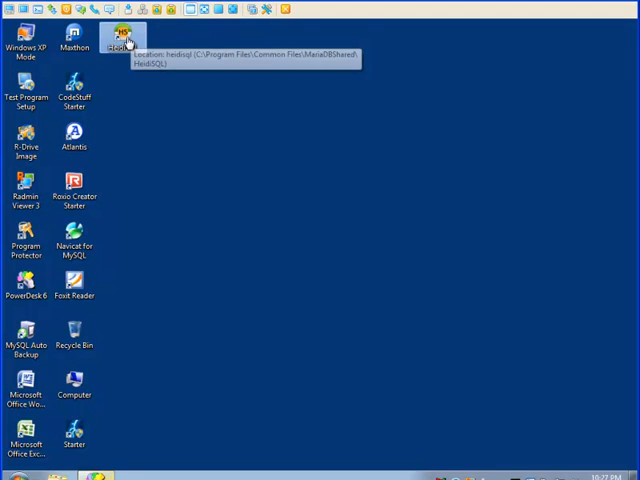
{"action": "mouse_move", "coordinate": [199, 151]}
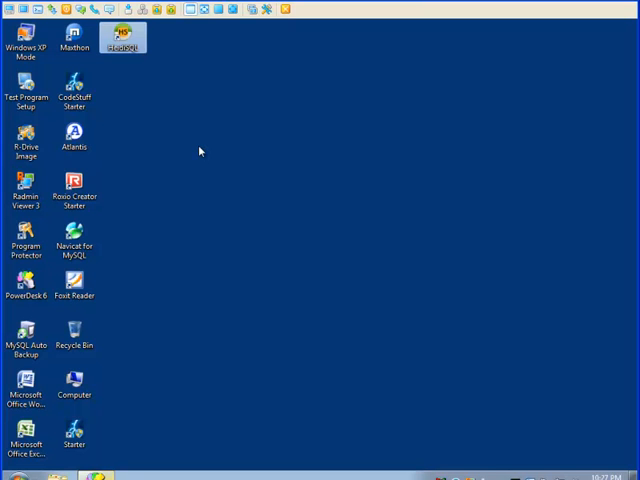
{"action": "mouse_move", "coordinate": [105, 234]}
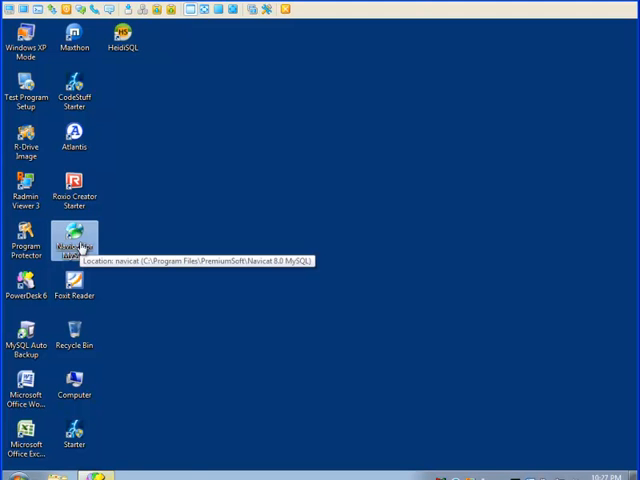
Launch Navicat and open This Computer, listing information_schema, mysql and test databases
{"action": "double_click", "coordinate": [74, 245]}
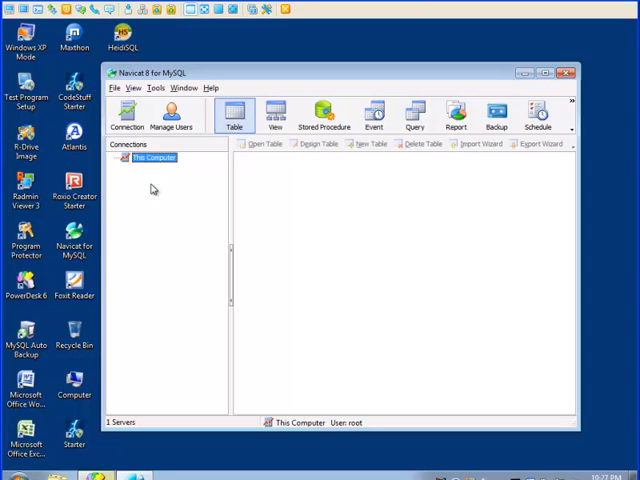
{"action": "mouse_move", "coordinate": [158, 164]}
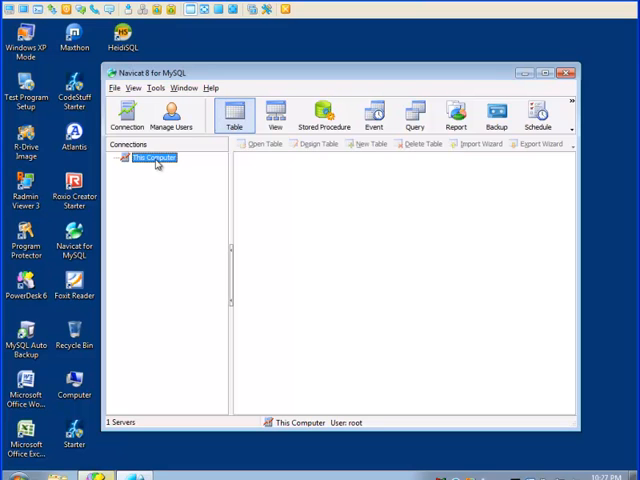
{"action": "mouse_move", "coordinate": [156, 162]}
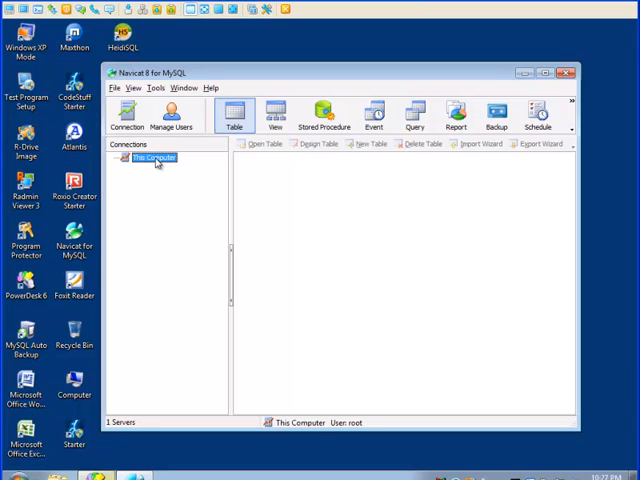
{"action": "double_click", "coordinate": [155, 158]}
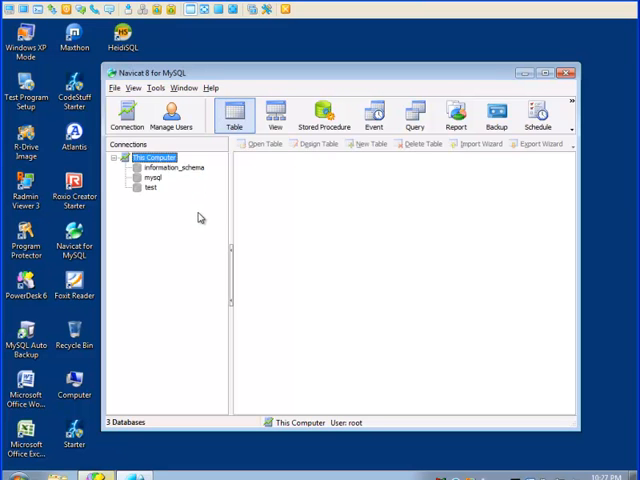
{"action": "left_click", "coordinate": [154, 178]}
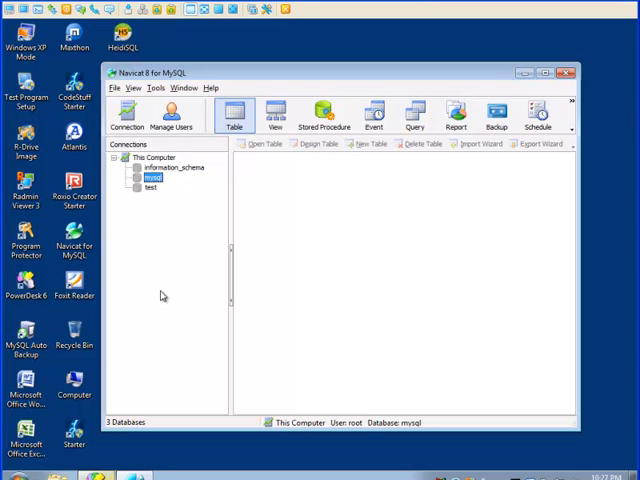
{"action": "mouse_move", "coordinate": [187, 265]}
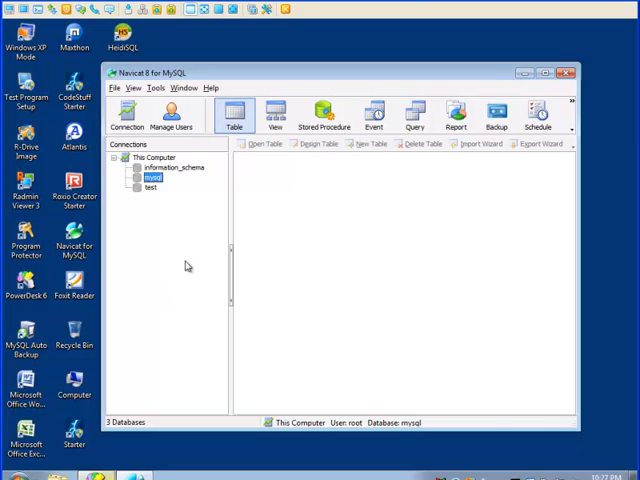
{"action": "left_click", "coordinate": [172, 167]}
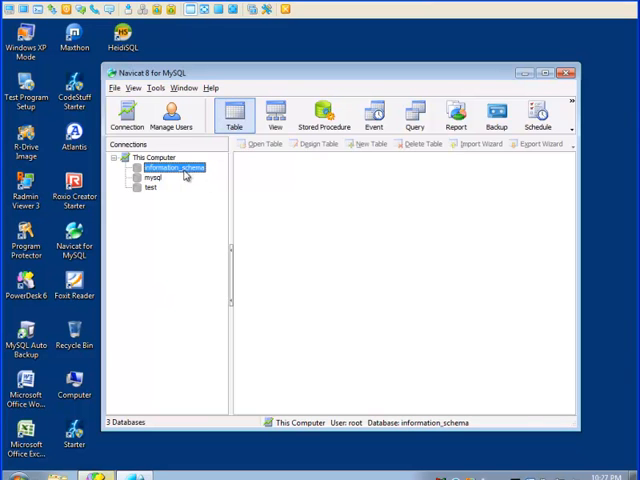
{"action": "mouse_move", "coordinate": [182, 272]}
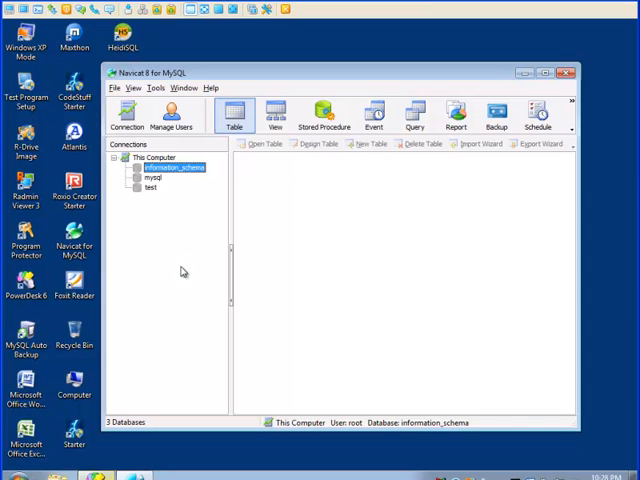
{"action": "mouse_move", "coordinate": [109, 172]}
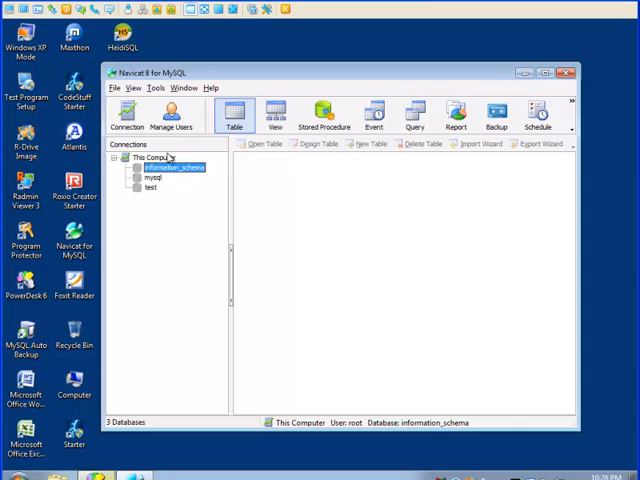
{"action": "mouse_move", "coordinate": [180, 207]}
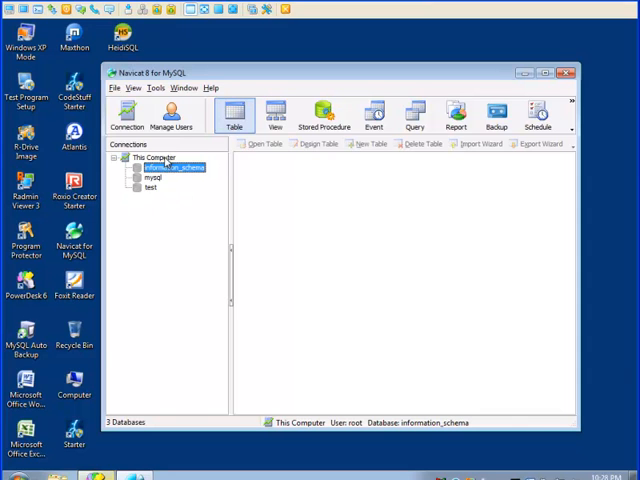
{"action": "left_click", "coordinate": [158, 157]}
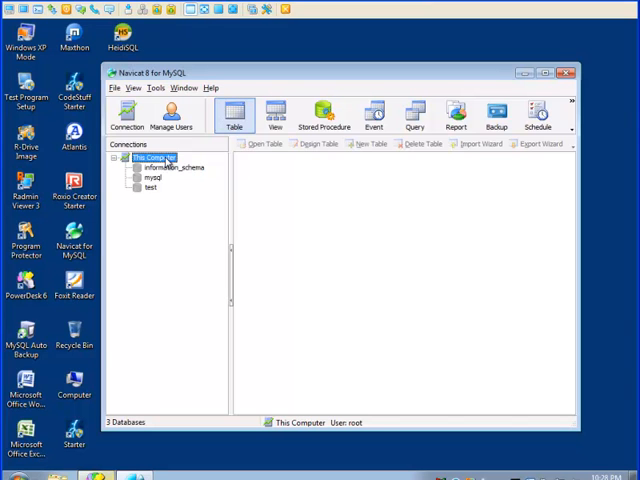
{"action": "left_click", "coordinate": [123, 158]}
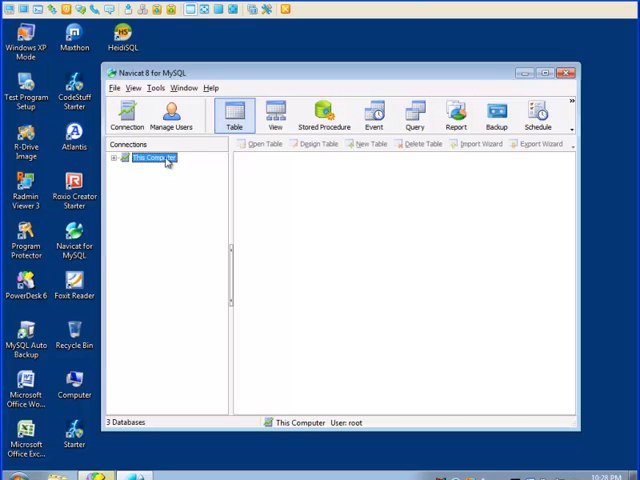
{"action": "left_click", "coordinate": [116, 158]}
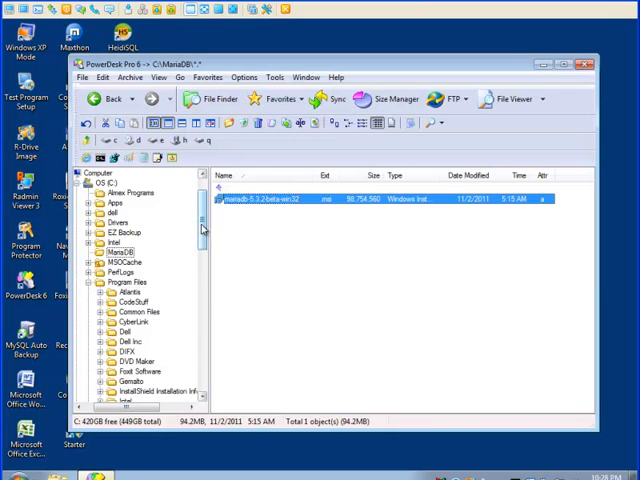
Expand Program Files > MySQL > MySQL Server 4.1 data and select the mydatabase folder
{"action": "scroll", "scroll_direction": "down", "scroll_amount": 3}
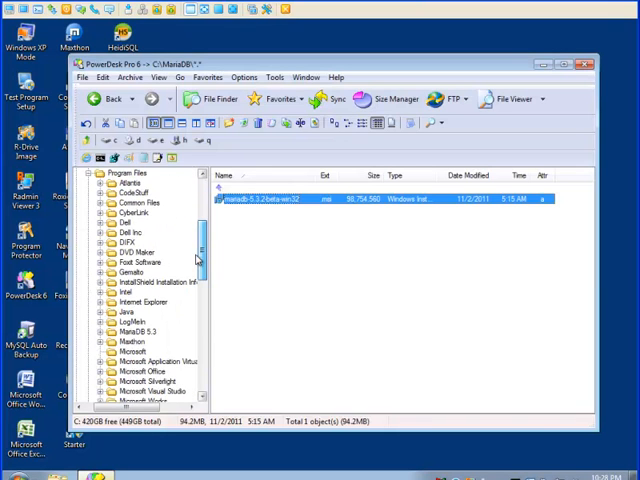
{"action": "scroll", "scroll_direction": "up", "scroll_amount": 3}
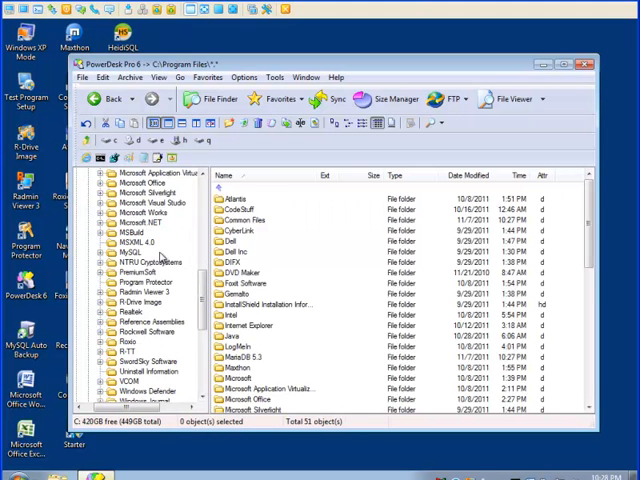
{"action": "left_click", "coordinate": [130, 252]}
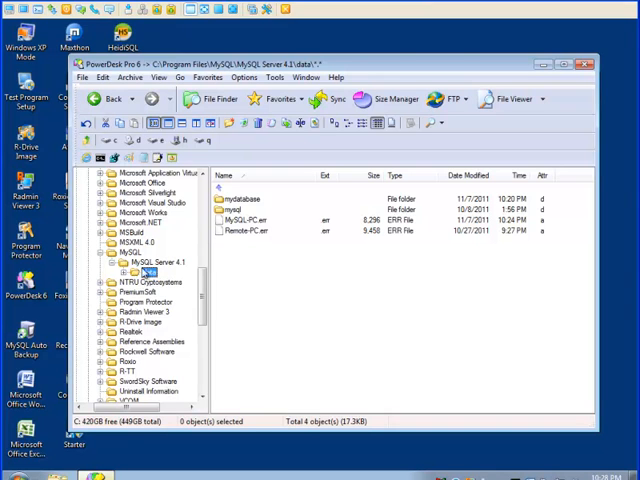
{"action": "left_click", "coordinate": [145, 273]}
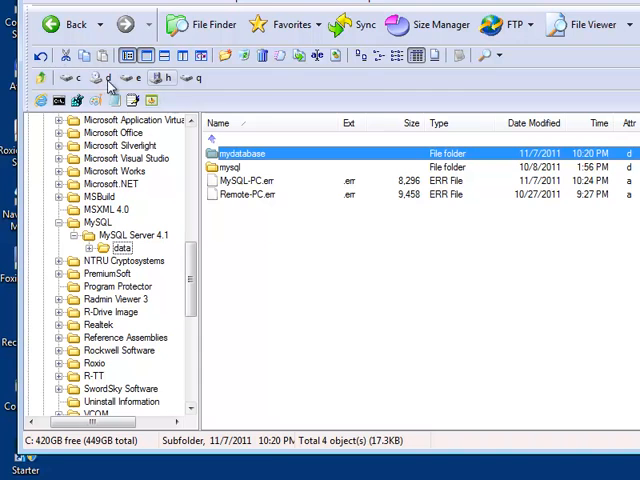
Copy the mydatabase folder into Program Files\MariaDB 5.3\data
{"action": "right_click", "coordinate": [240, 153]}
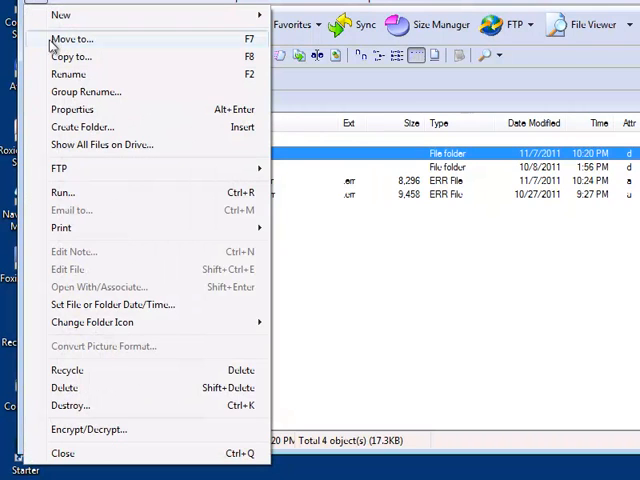
{"action": "left_click", "coordinate": [71, 56]}
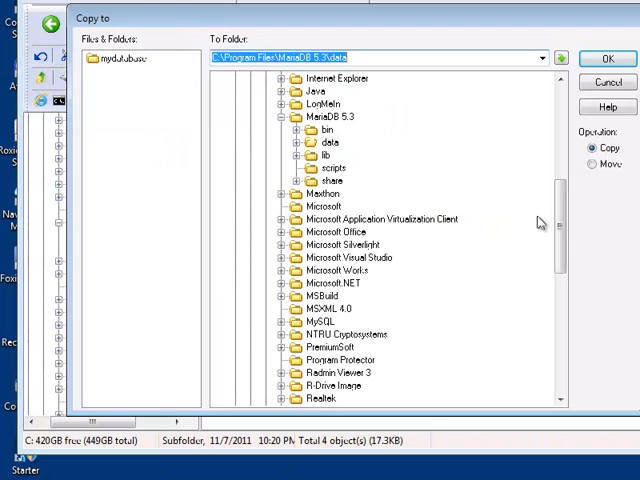
{"action": "scroll", "scroll_direction": "up", "scroll_amount": 3}
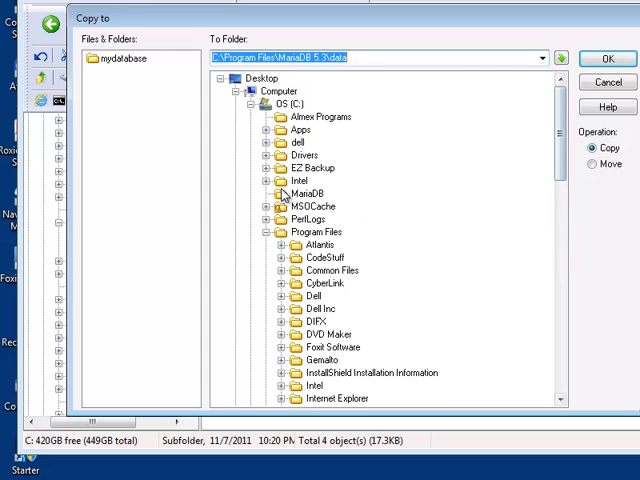
{"action": "left_click", "coordinate": [315, 231]}
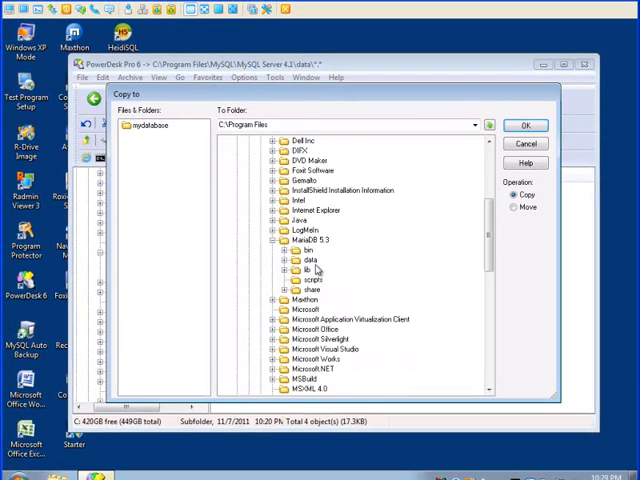
{"action": "left_click", "coordinate": [311, 260]}
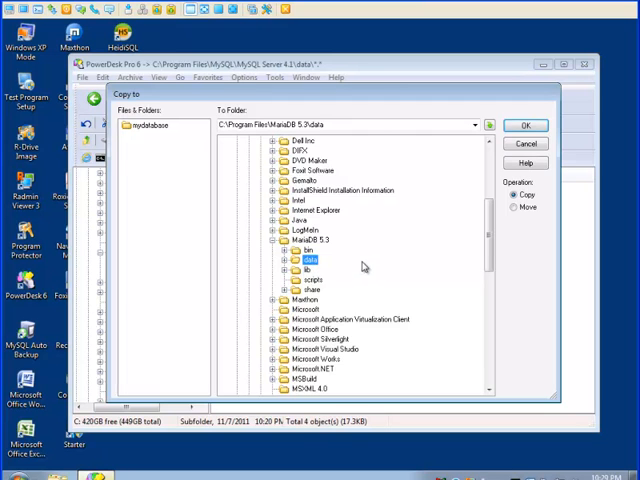
{"action": "left_click", "coordinate": [289, 259]}
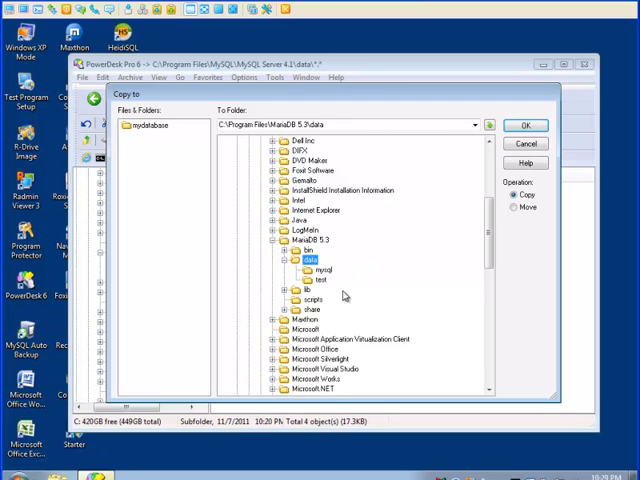
{"action": "mouse_move", "coordinate": [330, 287]}
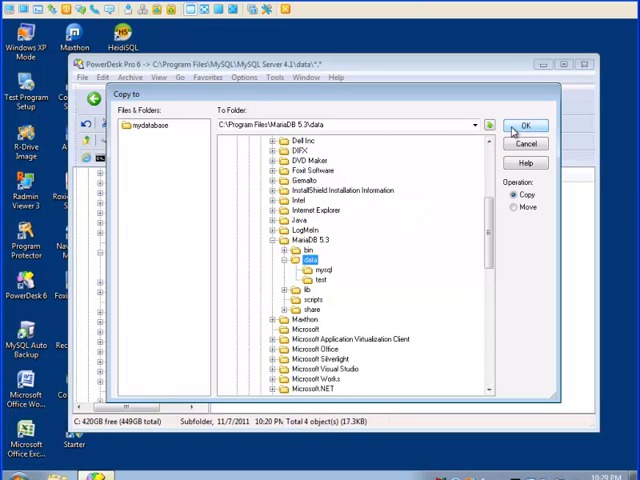
{"action": "left_click", "coordinate": [527, 125]}
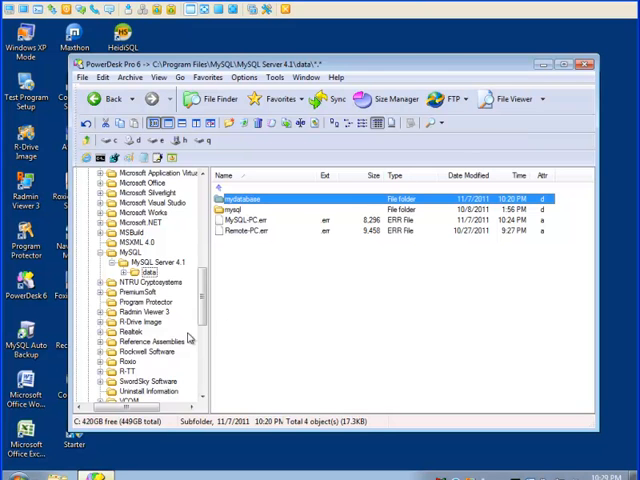
Browse MariaDB 5.3\data and the copied mydatabase folder to confirm its files arrived
{"action": "scroll", "scroll_direction": "up", "scroll_amount": 3}
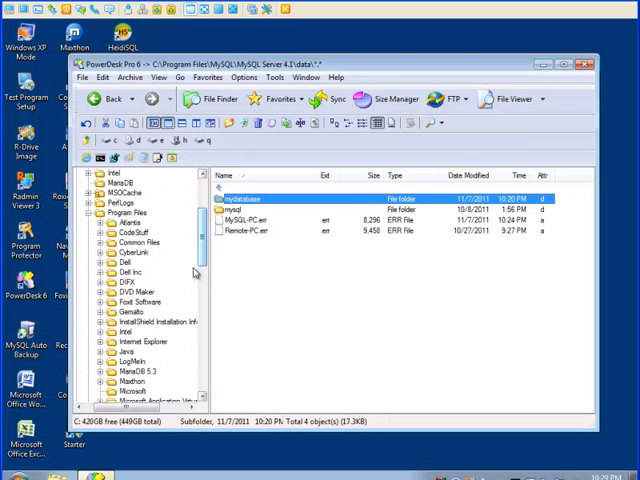
{"action": "left_click", "coordinate": [137, 341]}
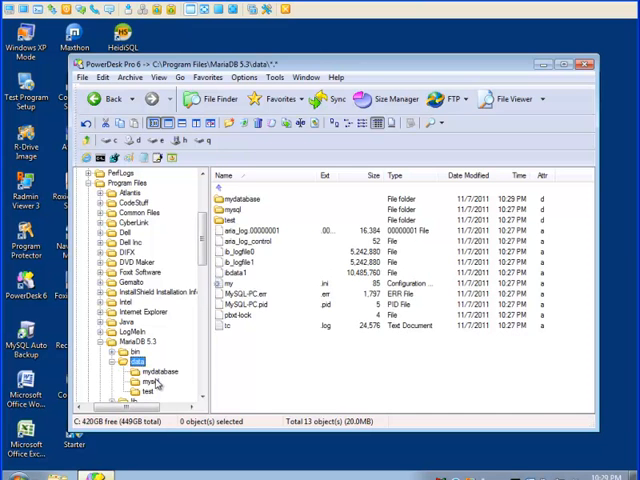
{"action": "left_click", "coordinate": [152, 370]}
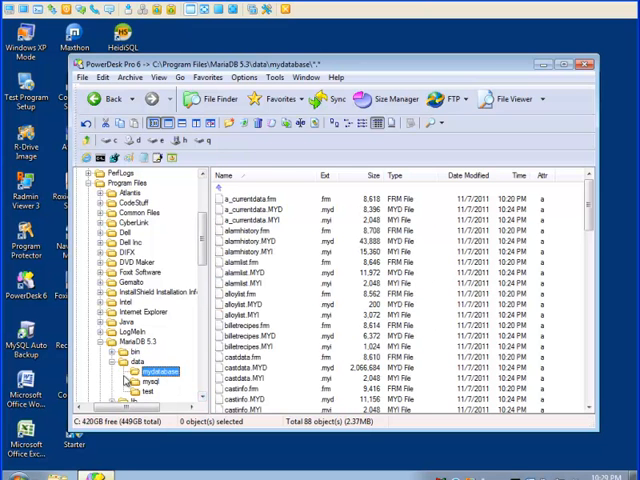
{"action": "left_click", "coordinate": [133, 361]}
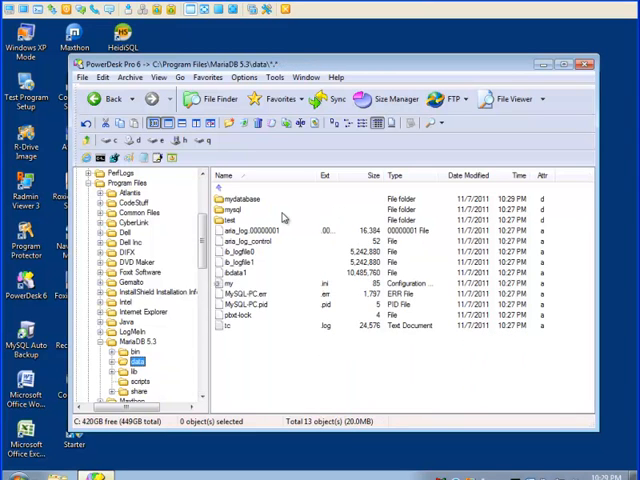
{"action": "mouse_move", "coordinate": [165, 170]}
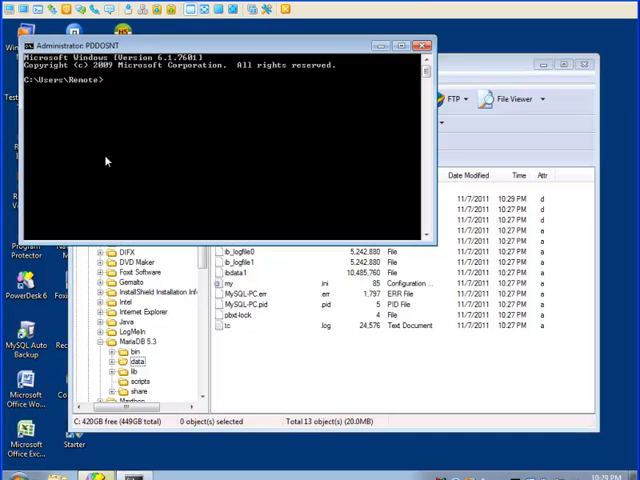
{"action": "mouse_move", "coordinate": [225, 185]}
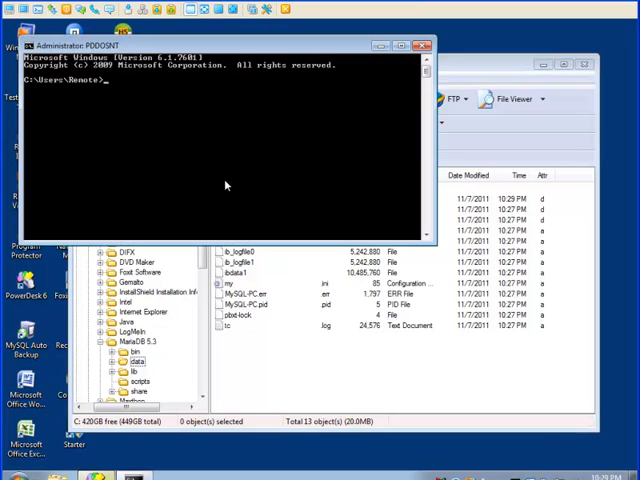
Run 'net stop mysql' in Command Prompt to stop the MySQL service
{"action": "type", "text": "net stop"}
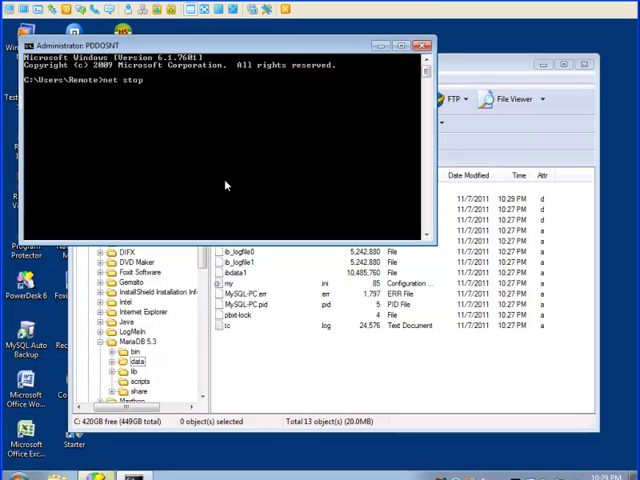
{"action": "type", "text": "mys"}
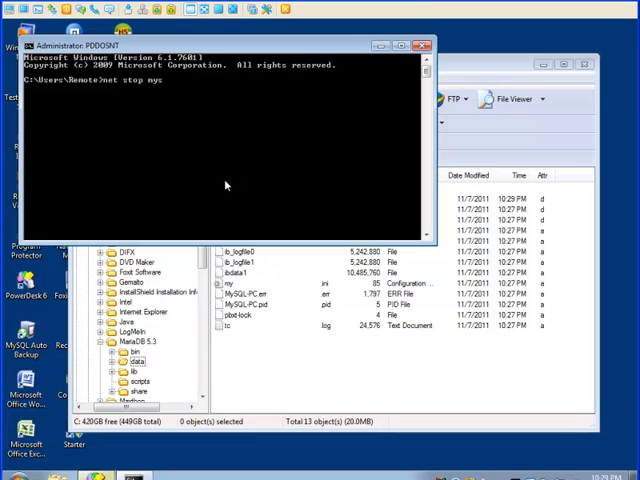
{"action": "key", "text": "Return"}
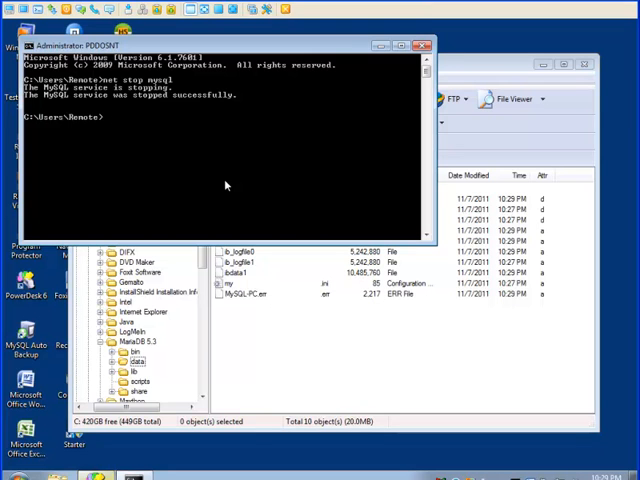
{"action": "type", "text": "net"}
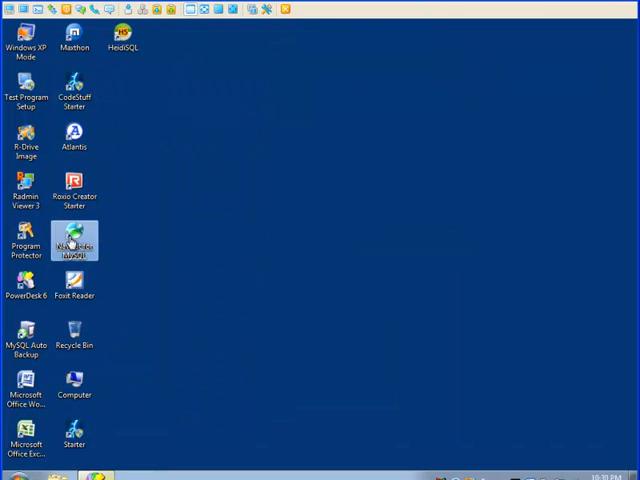
Launch Navicat and open This Computer, mydatabase, then the billetrecipes table
{"action": "double_click", "coordinate": [75, 241]}
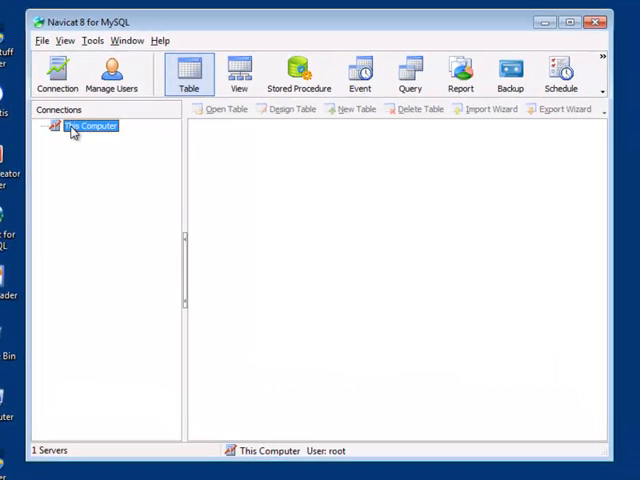
{"action": "double_click", "coordinate": [91, 125]}
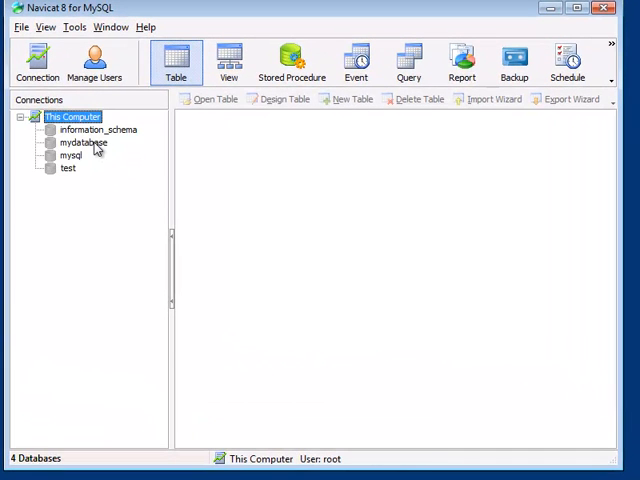
{"action": "double_click", "coordinate": [85, 142]}
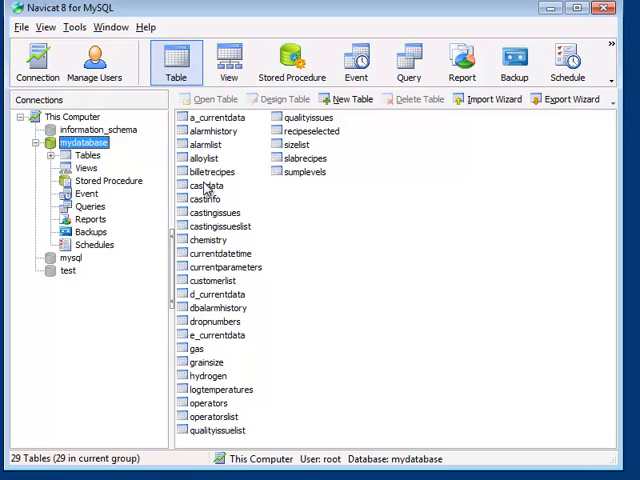
{"action": "double_click", "coordinate": [202, 171]}
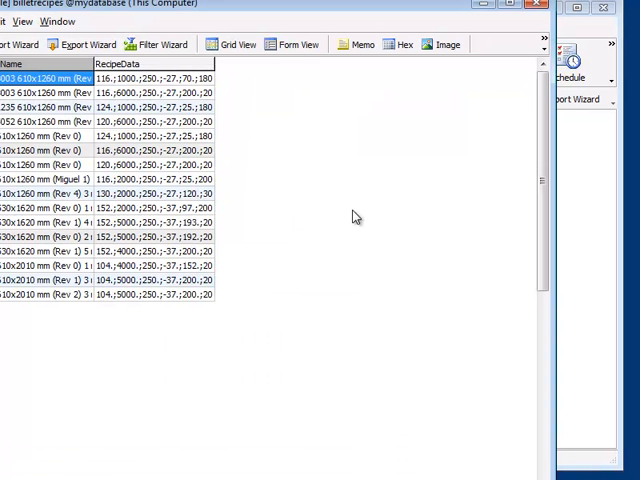